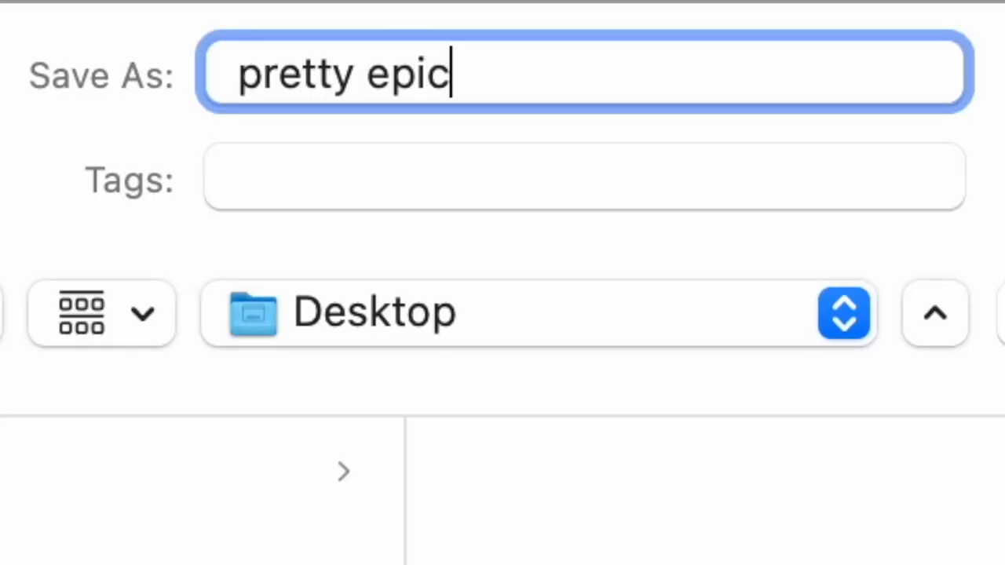
{"action": "type", "text": "book.pd"}
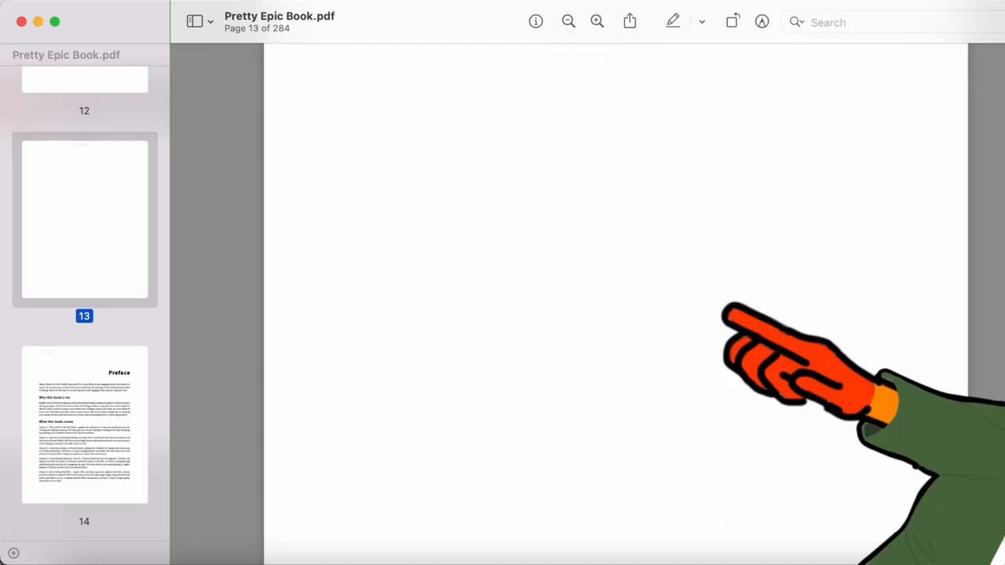
{"action": "scroll", "scroll_direction": "down", "scroll_amount": 3}
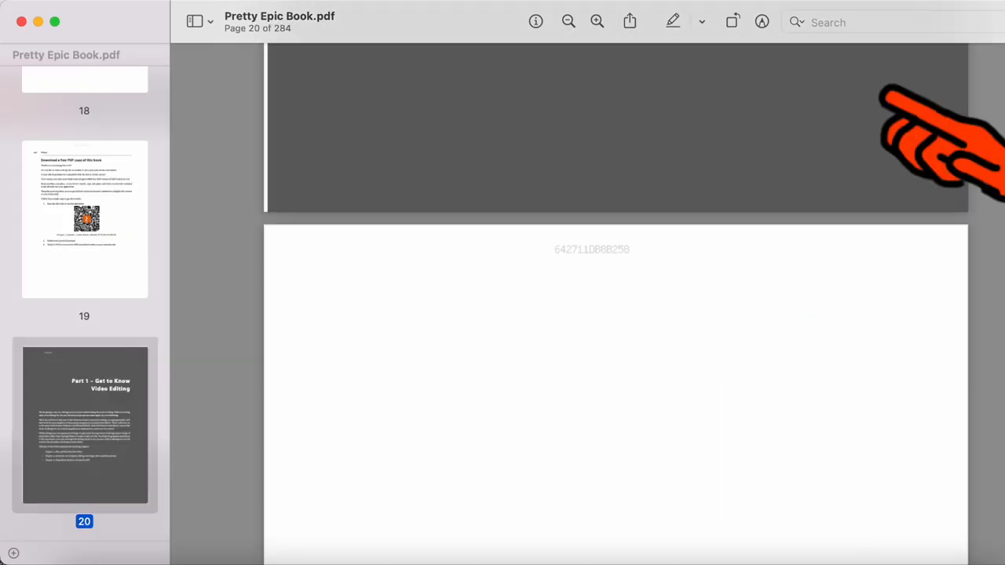
{"action": "scroll", "scroll_direction": "down", "scroll_amount": 3}
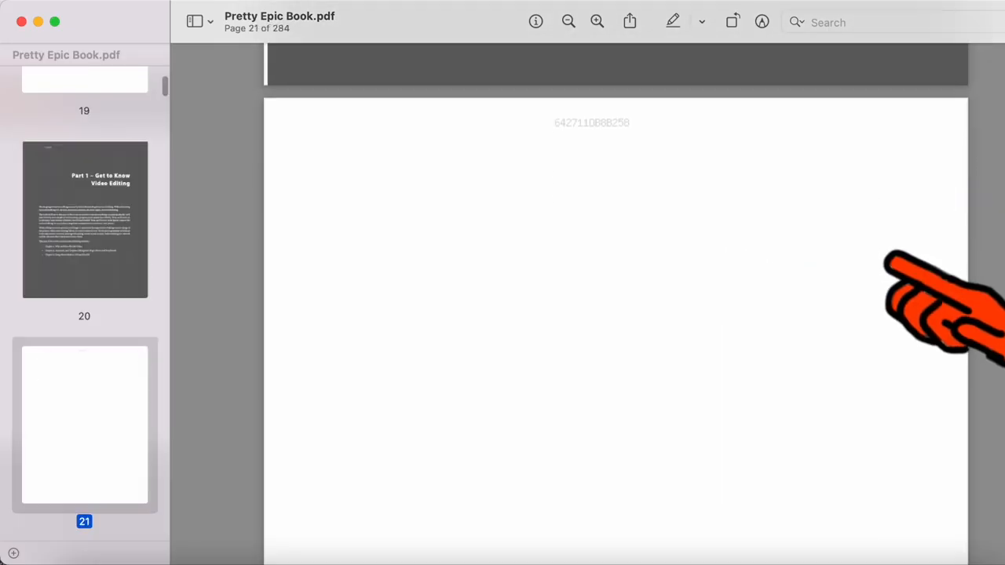
{"action": "scroll", "scroll_direction": "down", "scroll_amount": 3}
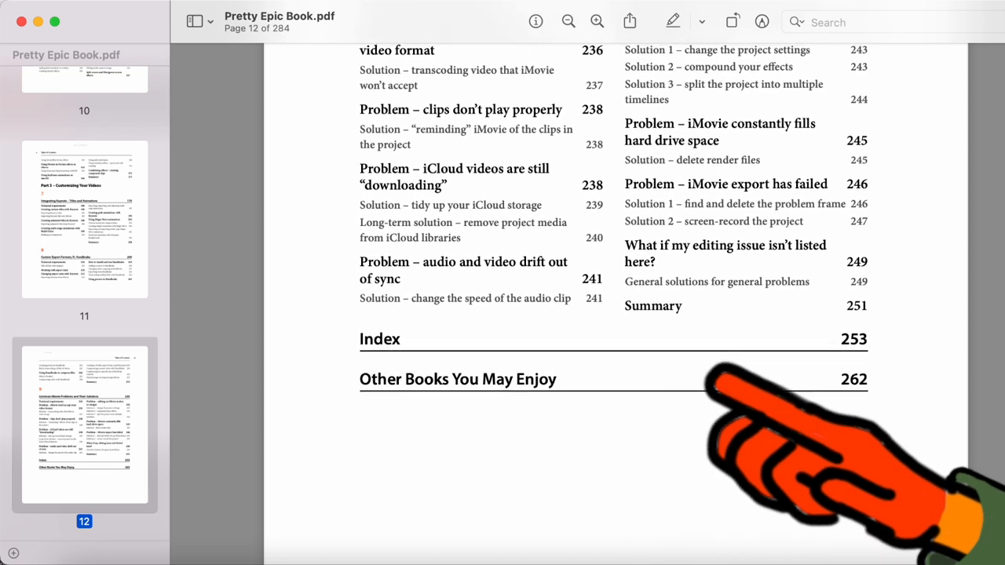
{"action": "scroll", "scroll_direction": "down", "scroll_amount": 3}
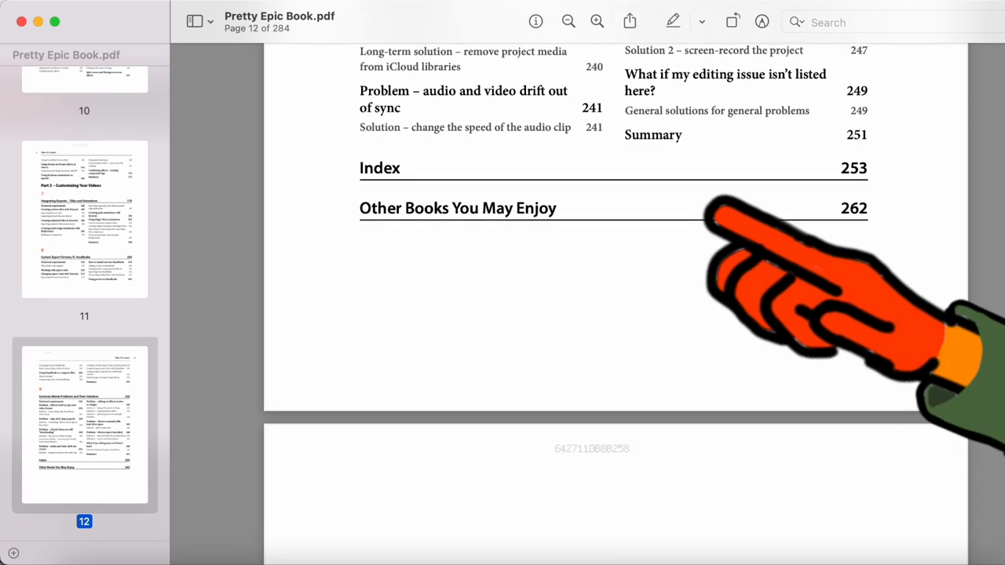
{"action": "scroll", "scroll_direction": "down", "scroll_amount": 3}
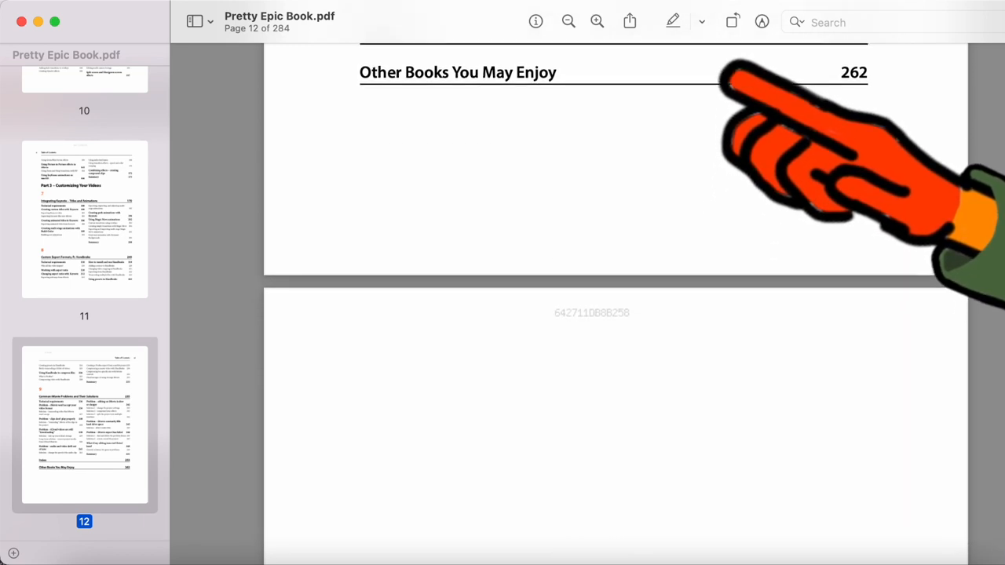